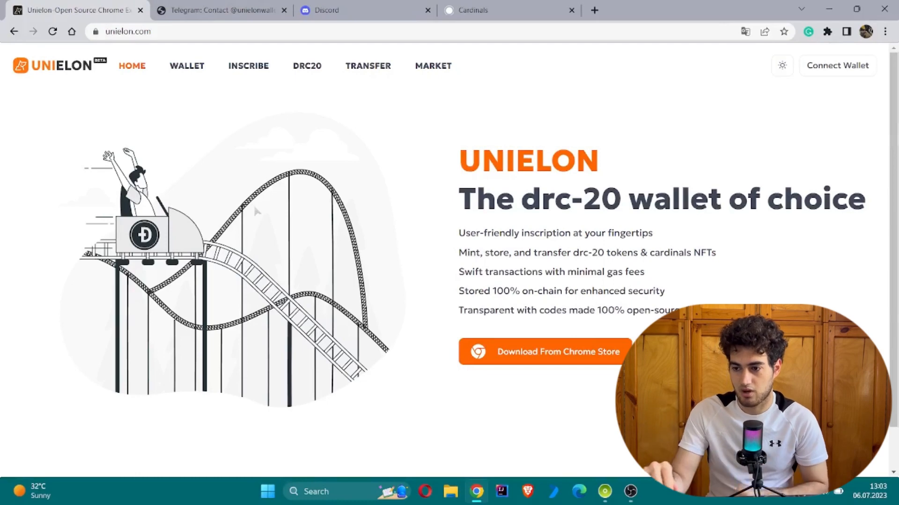
pyautogui.moveTo(327, 73)
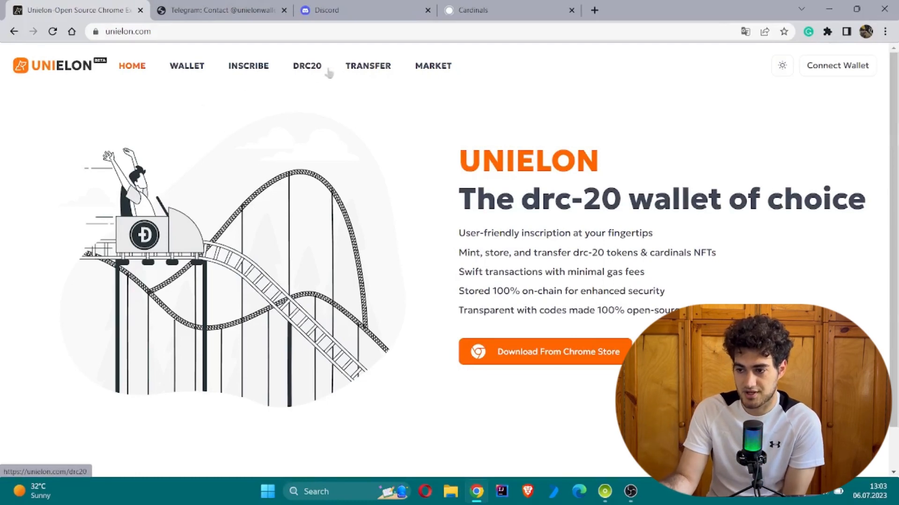
pyautogui.moveTo(62, 179)
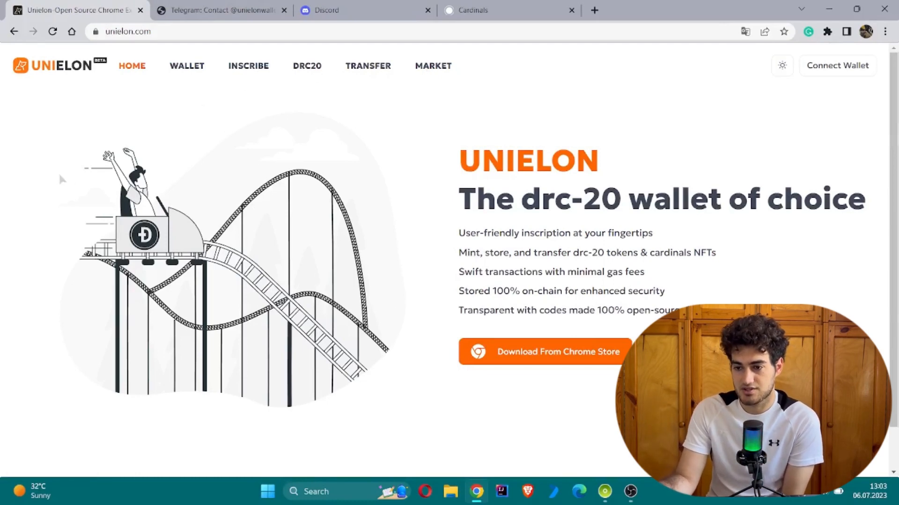
pyautogui.moveTo(406, 237)
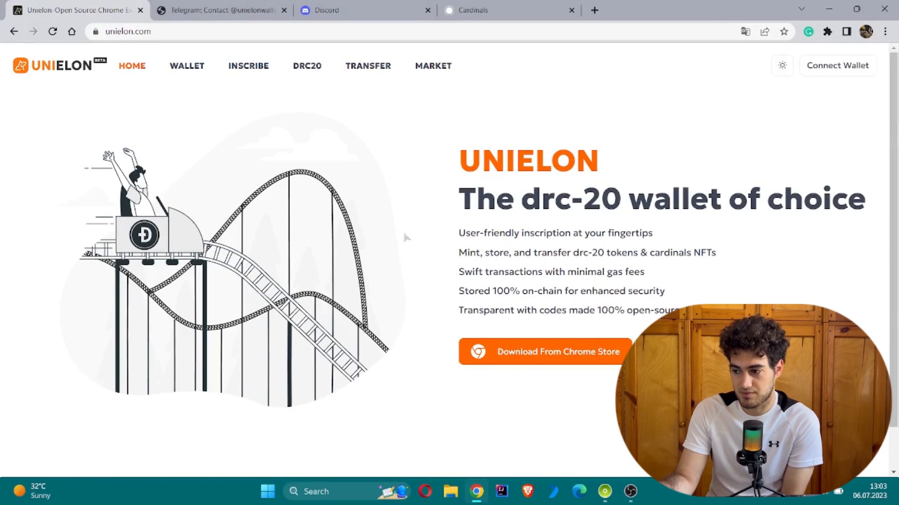
# Open the wallet's Chrome Store listing in a new tab, then close it.
pyautogui.scroll(-3)
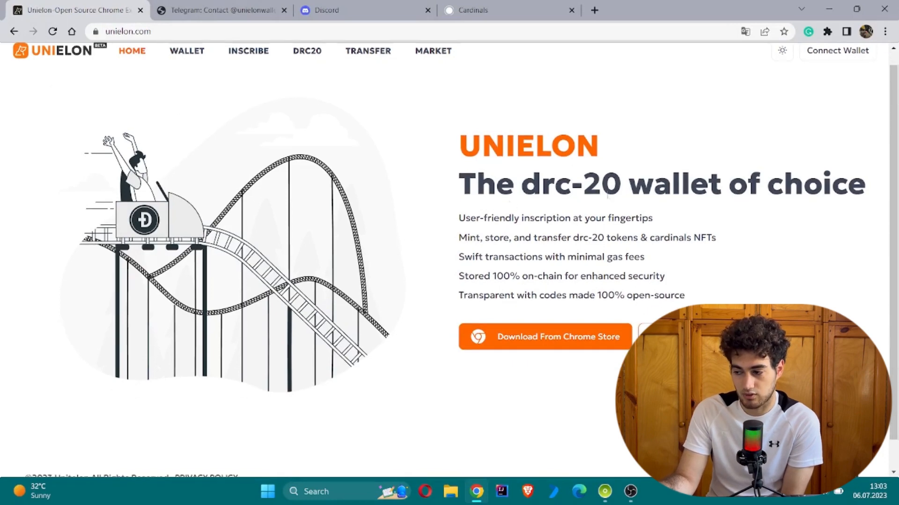
pyautogui.moveTo(396, 225)
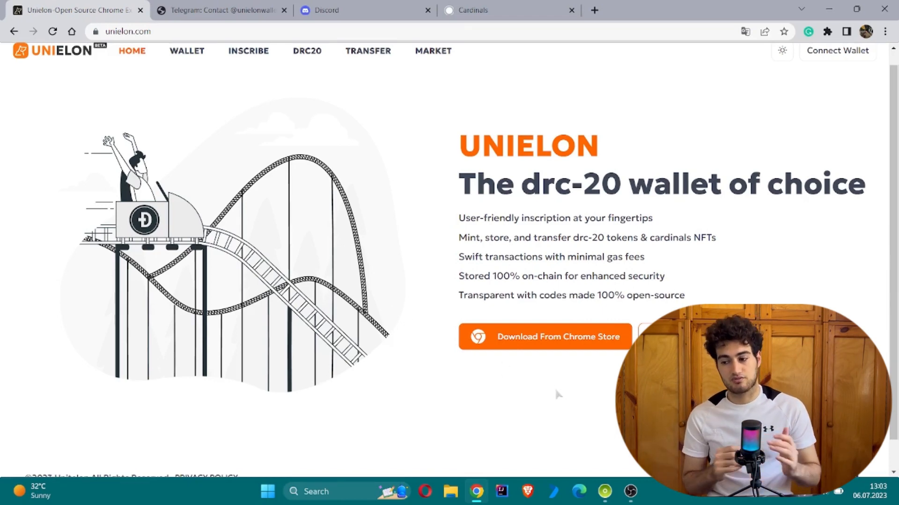
pyautogui.rightClick(560, 395)
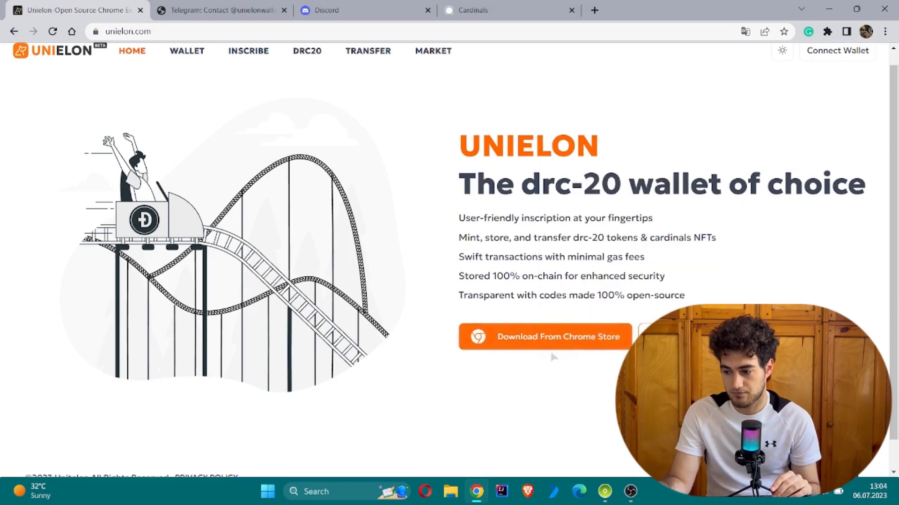
pyautogui.click(544, 337)
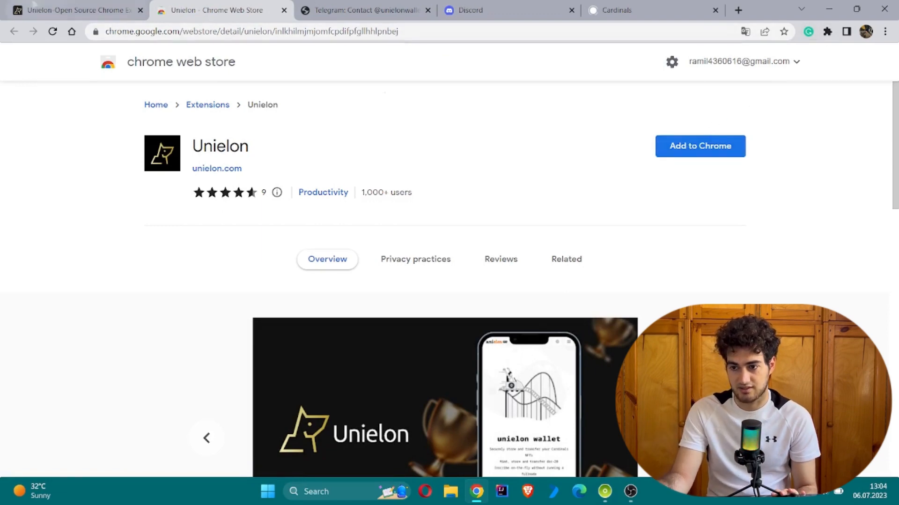
pyautogui.click(217, 168)
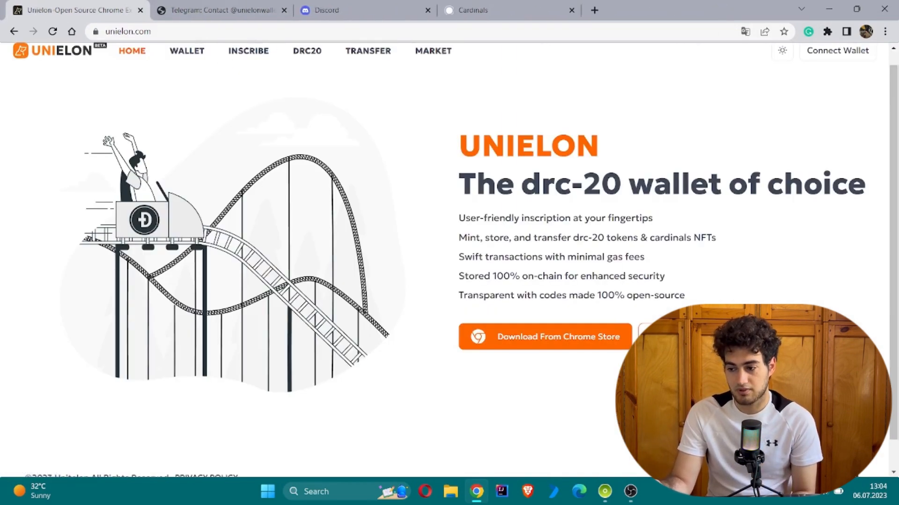
# Open the unielon-wallet GitHub releases in a new tab and view the v1.0.12 assets.
pyautogui.click(543, 336)
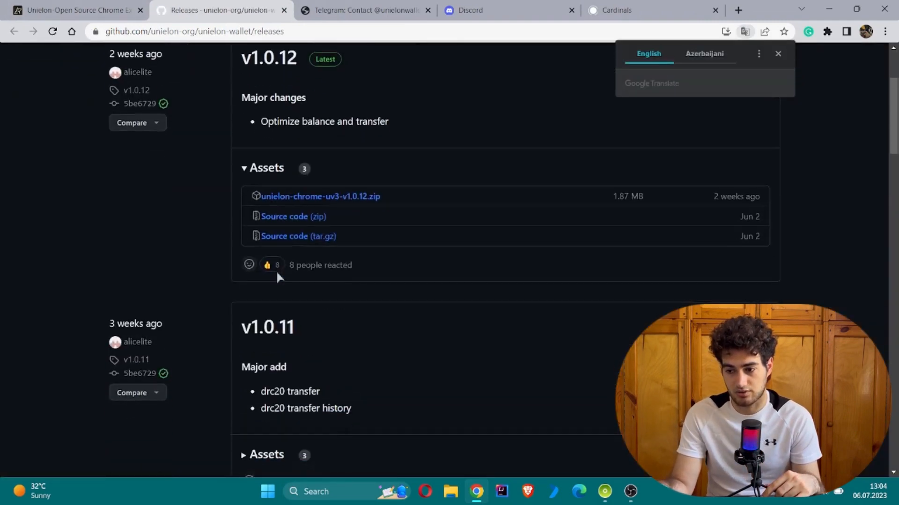
pyautogui.scroll(-3)
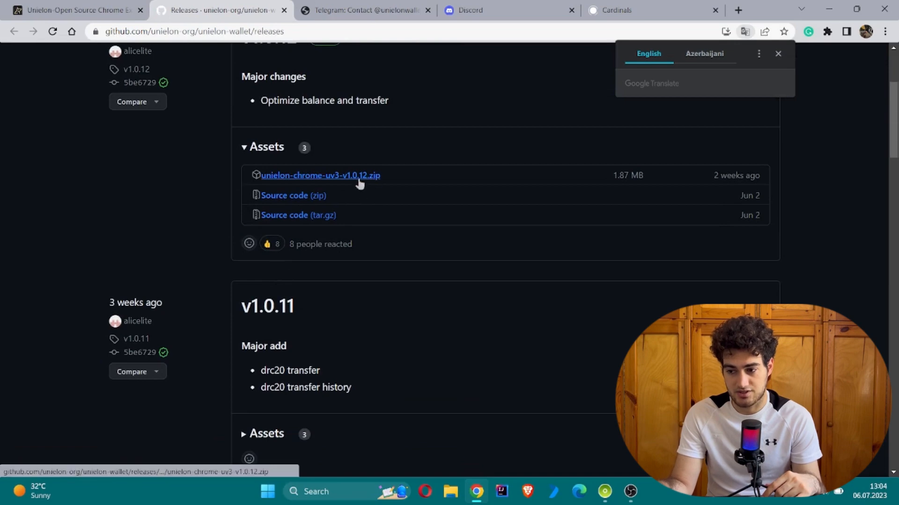
pyautogui.scroll(3)
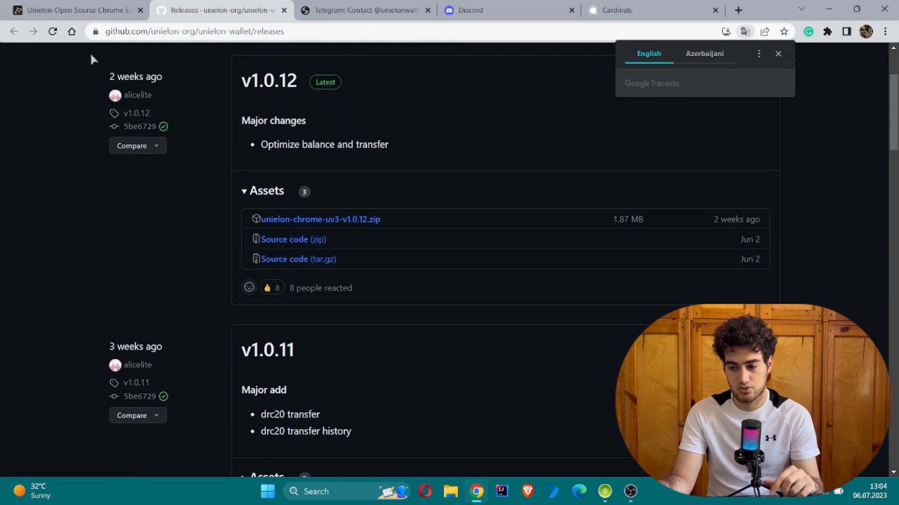
pyautogui.moveTo(321, 219)
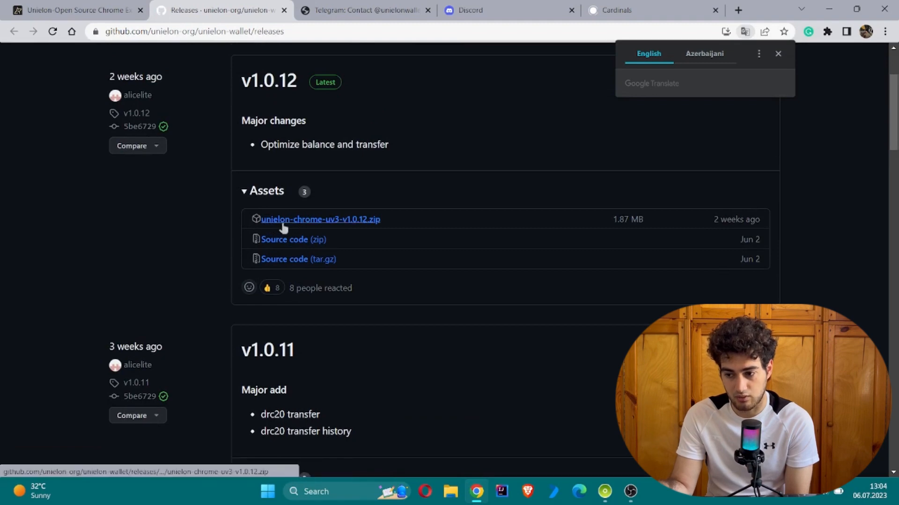
pyautogui.moveTo(350, 225)
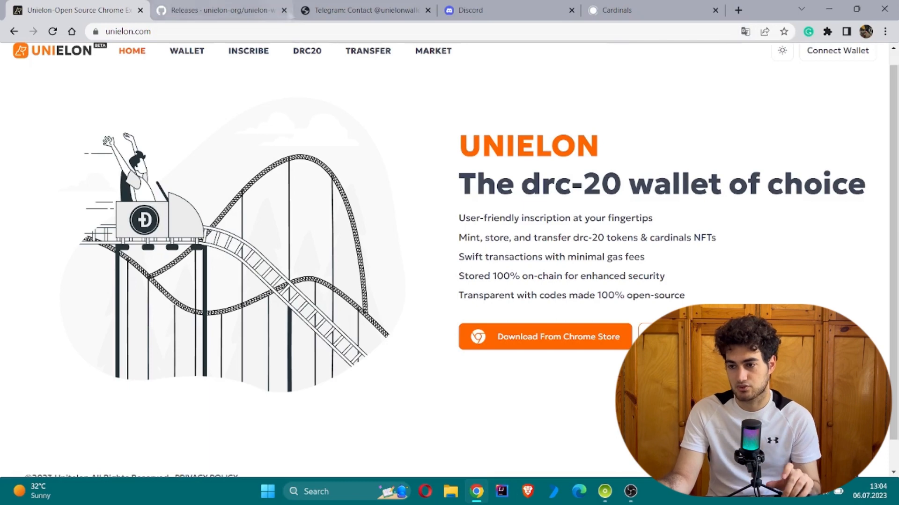
# Close the GitHub releases tab and go to Unielon's WALLET install page.
pyautogui.click(283, 10)
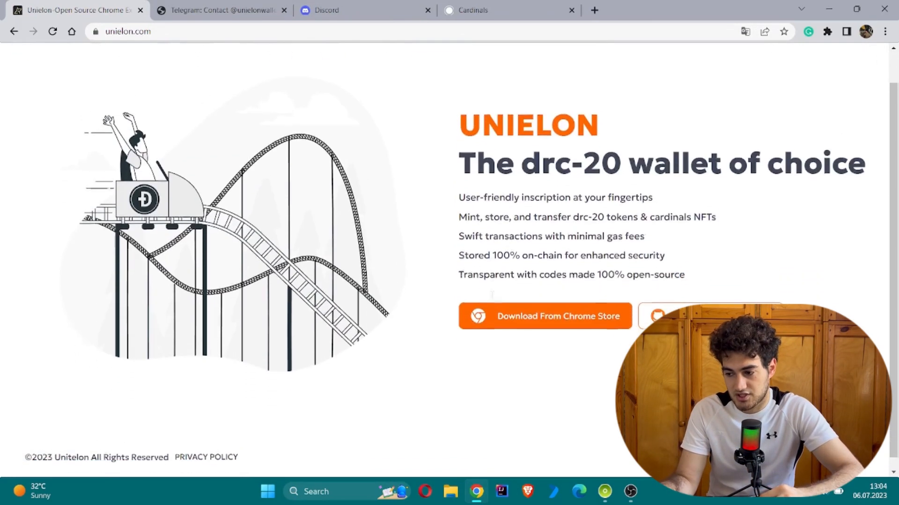
pyautogui.click(186, 65)
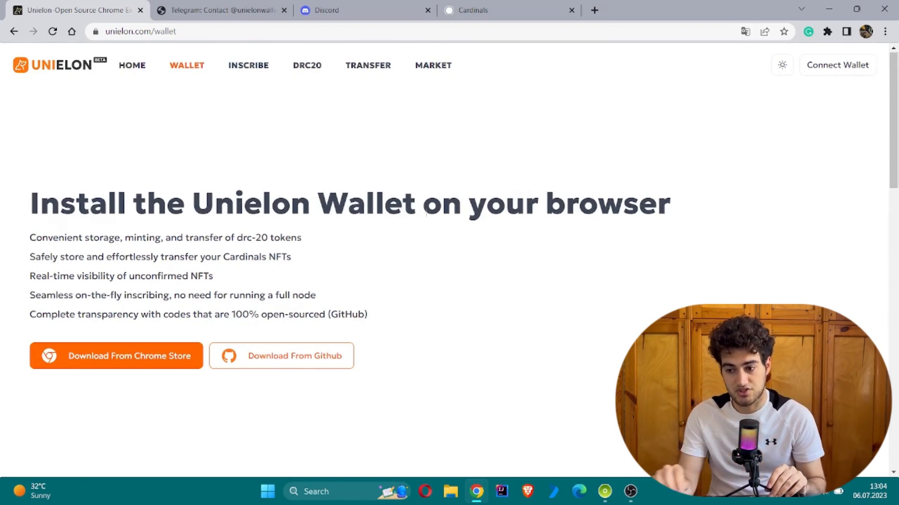
pyautogui.moveTo(370, 245)
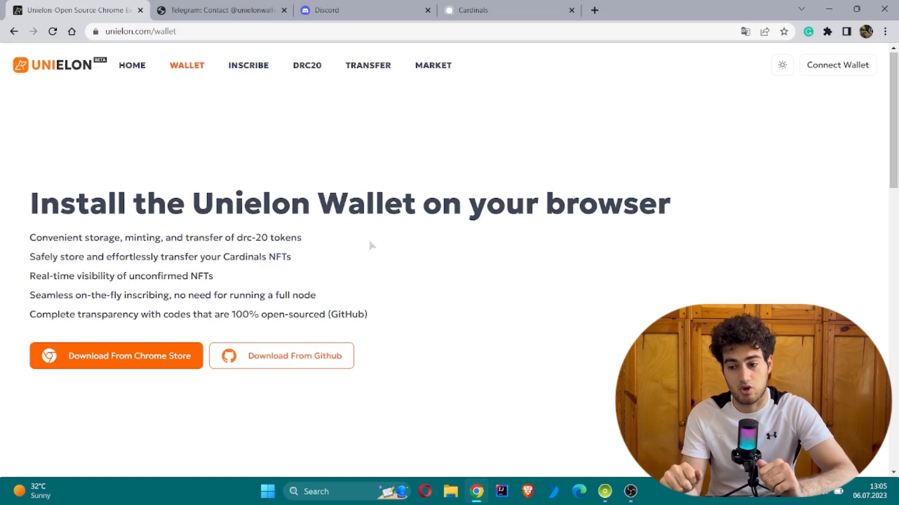
pyautogui.moveTo(229, 109)
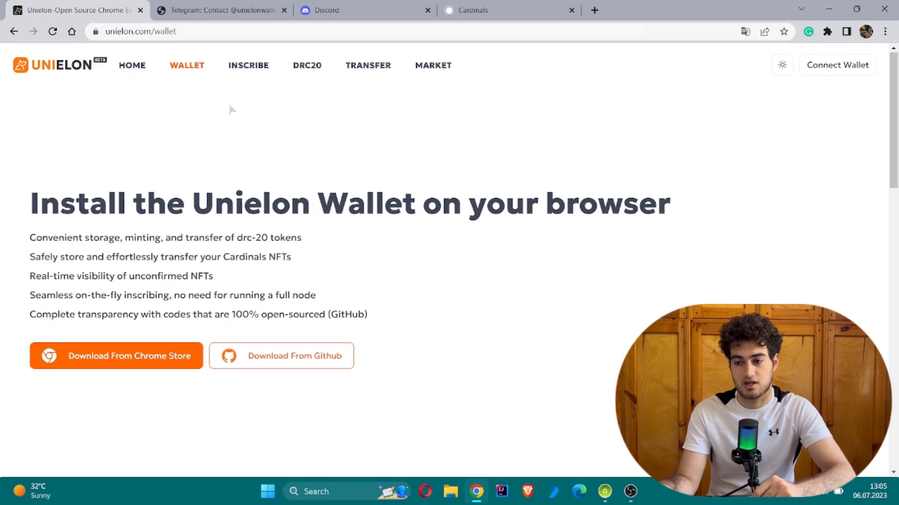
pyautogui.moveTo(241, 102)
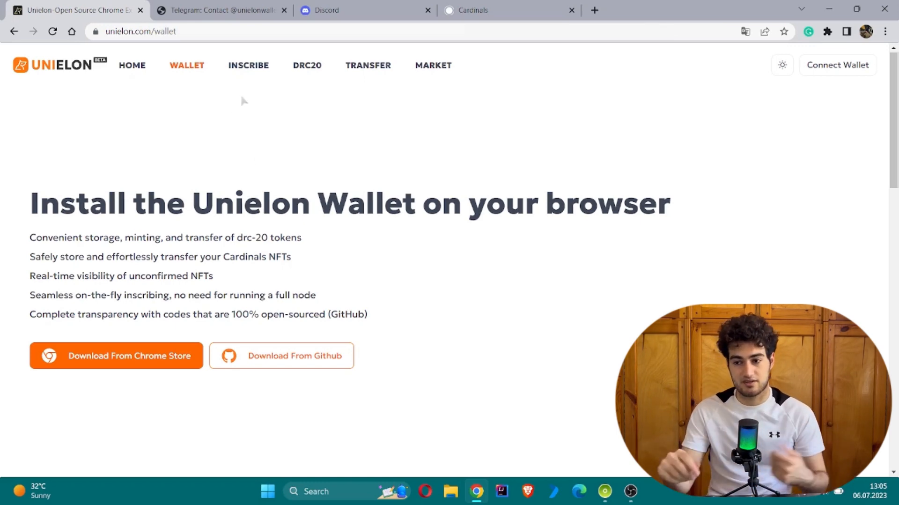
pyautogui.moveTo(248, 72)
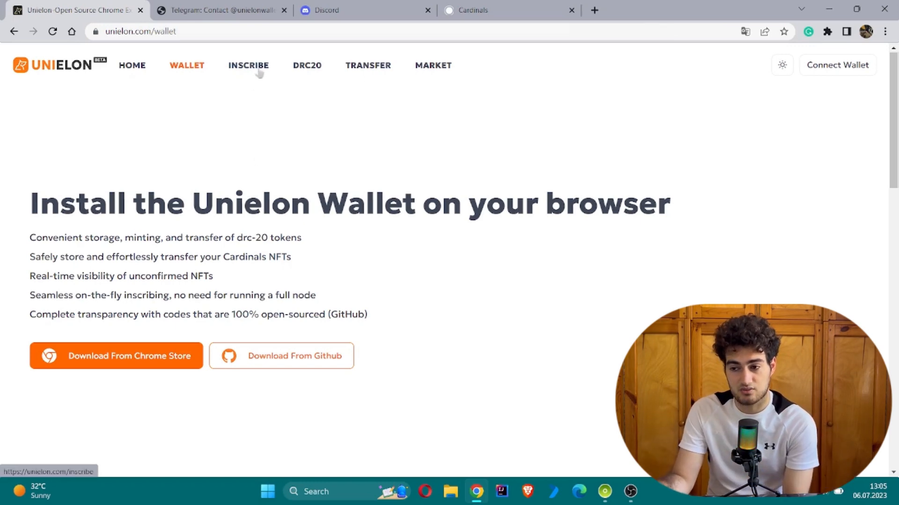
# Go to Unielon's INSCRIBE page and open the 'How to inscribe?' Medium guide.
pyautogui.click(248, 65)
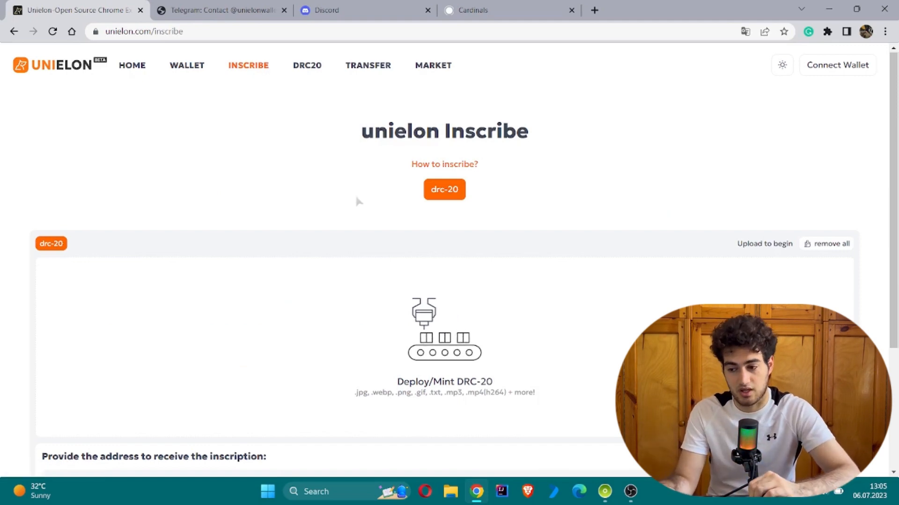
pyautogui.moveTo(429, 223)
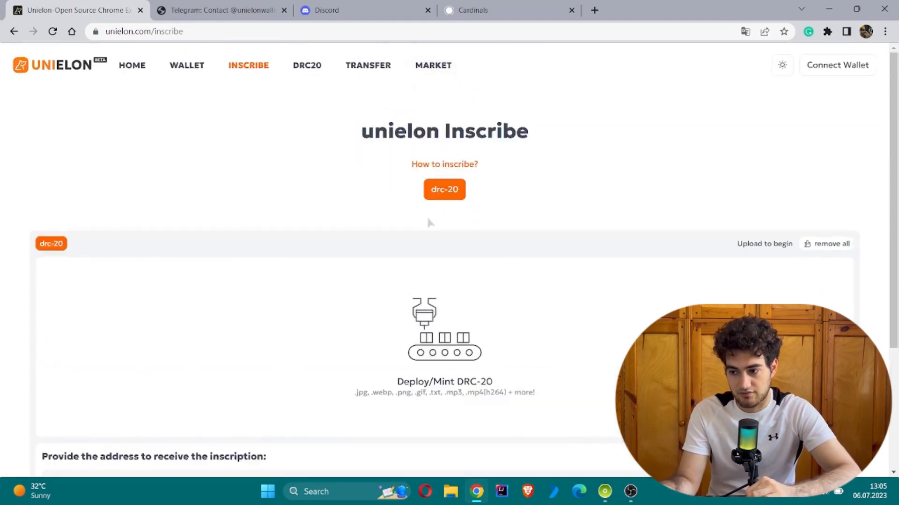
pyautogui.click(595, 11)
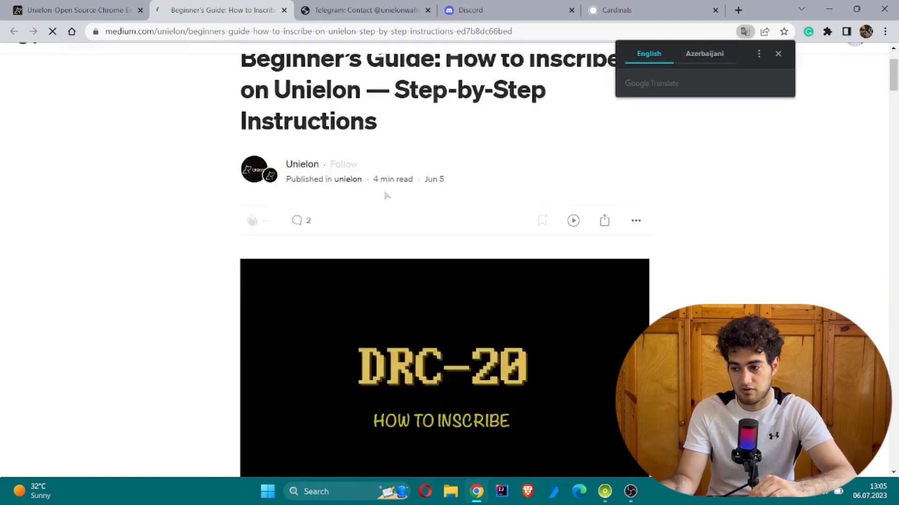
# Scroll the Medium guide to Step 2, then open Unielon's drc-20 mint form.
pyautogui.scroll(-3)
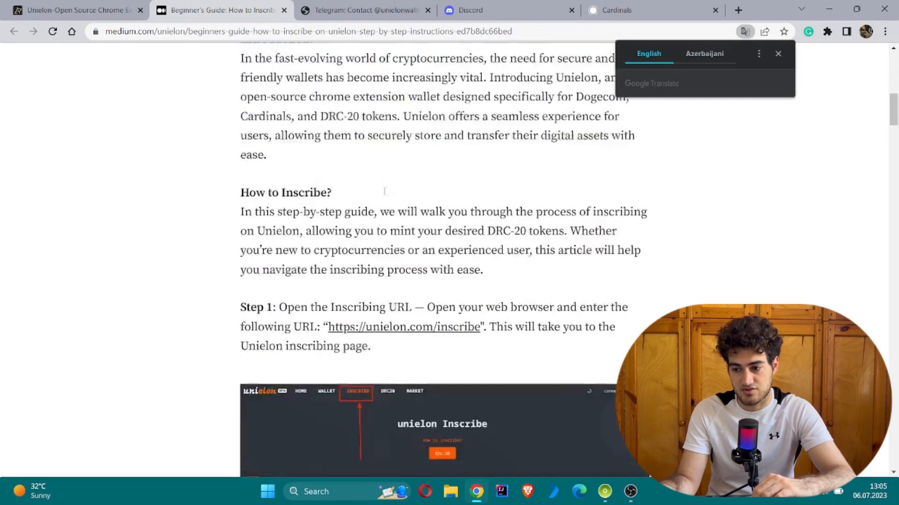
pyautogui.scroll(-3)
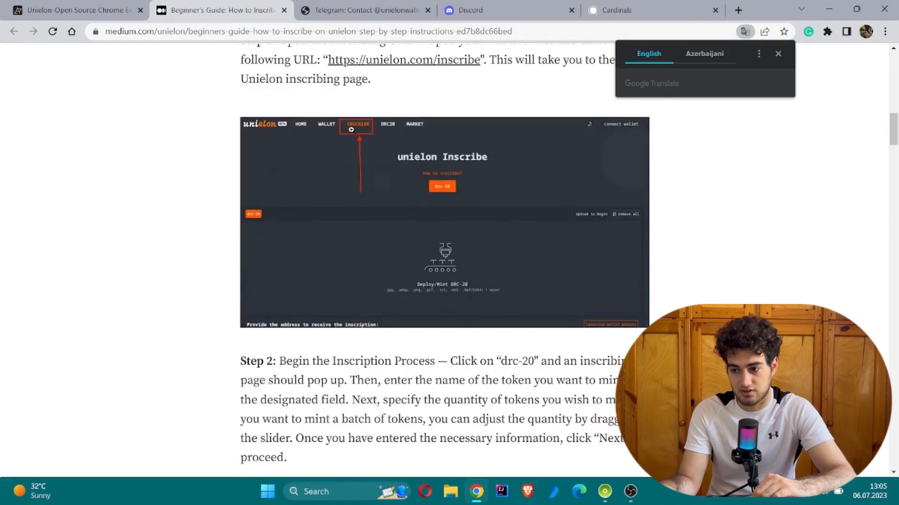
pyautogui.scroll(-3)
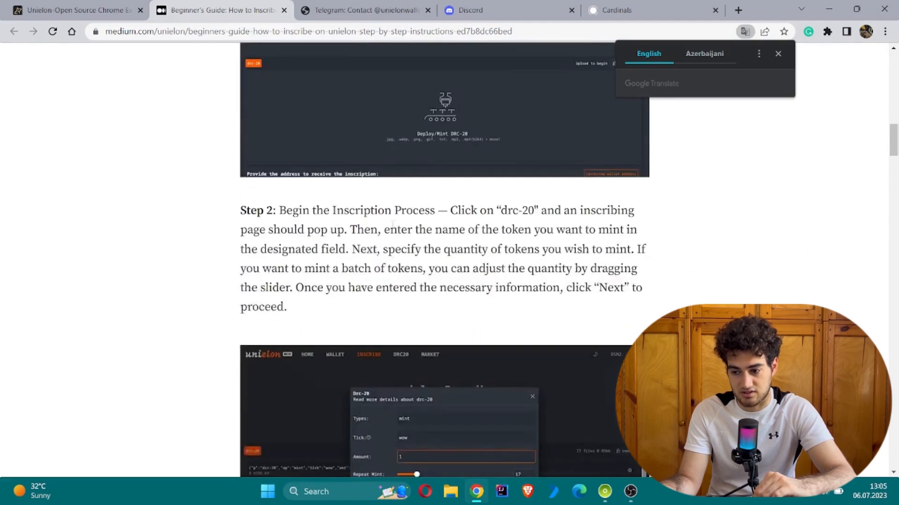
pyautogui.scroll(-3)
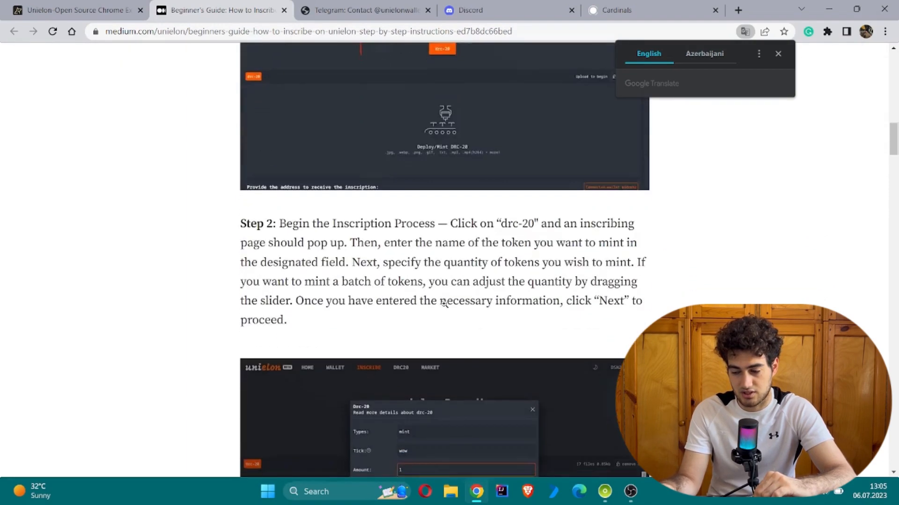
pyautogui.scroll(-3)
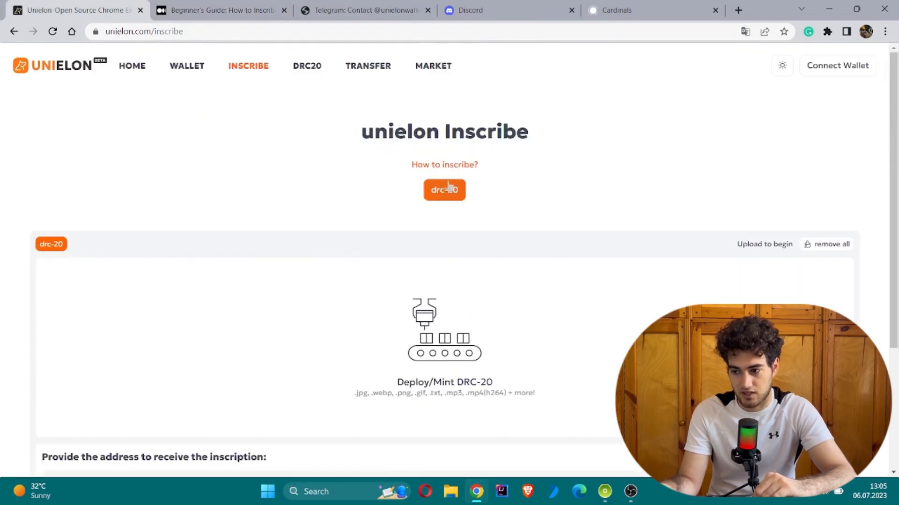
pyautogui.click(445, 189)
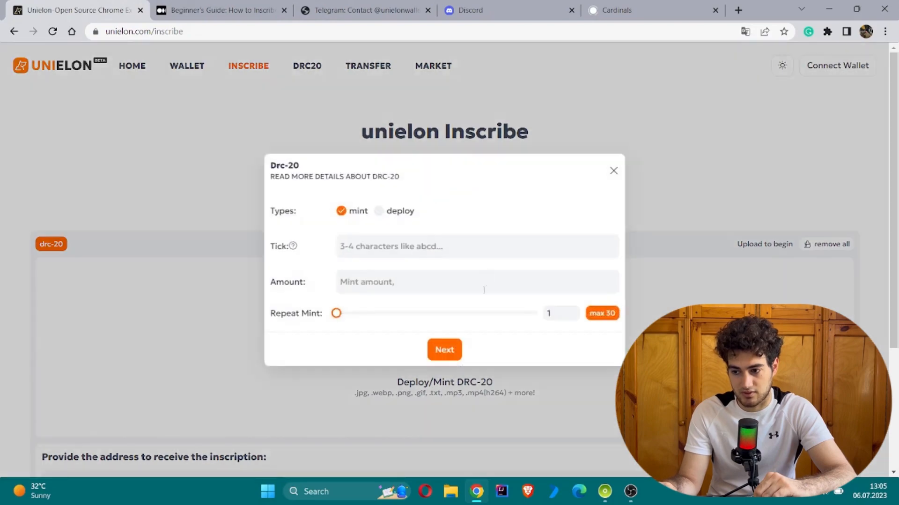
# Read the guide's Steps 3 and 4, closing Unielon's drc-20 mint form along the way.
pyautogui.click(220, 9)
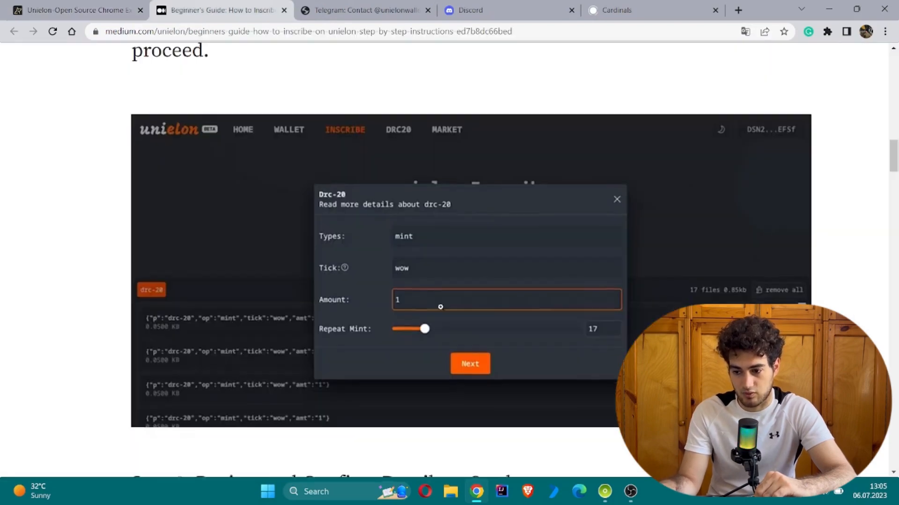
pyautogui.click(470, 363)
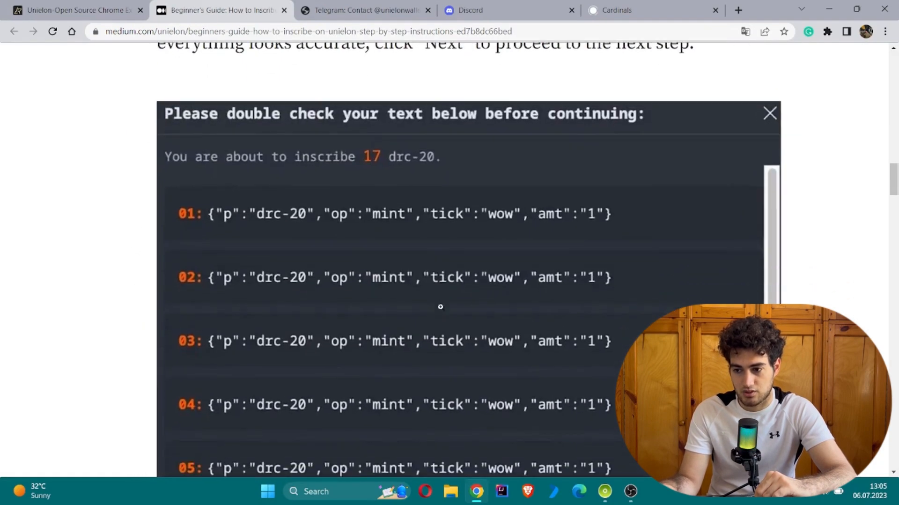
pyautogui.scroll(3)
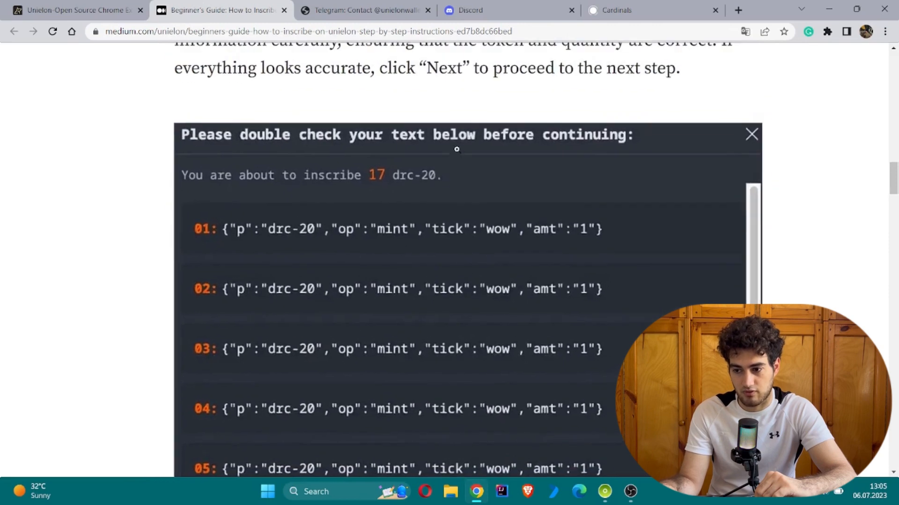
pyautogui.scroll(-3)
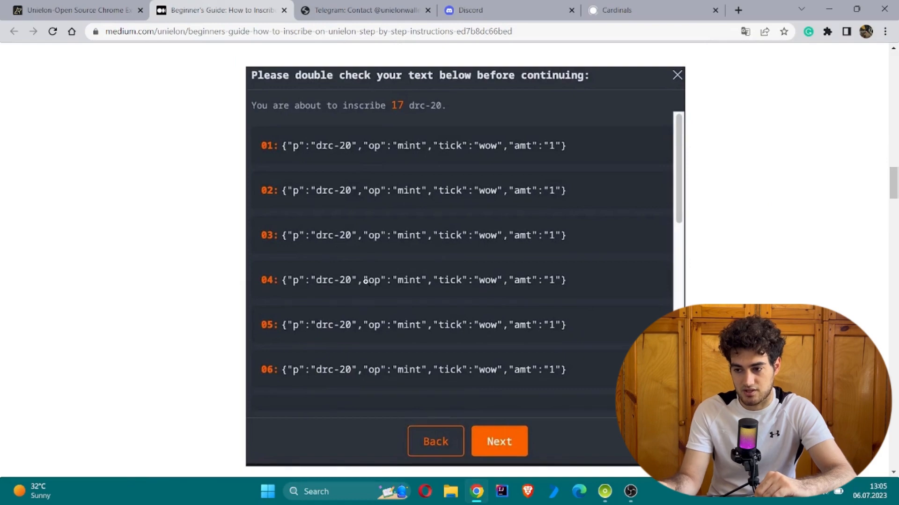
pyautogui.scroll(-3)
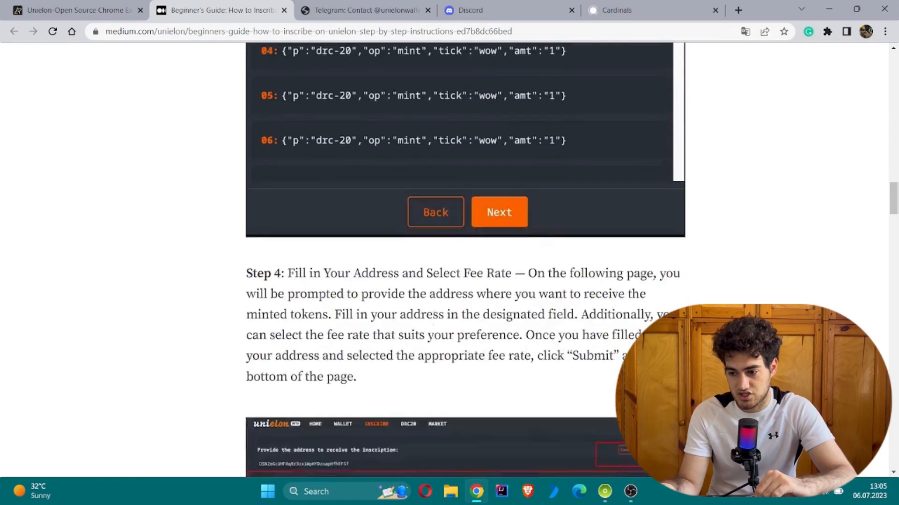
pyautogui.scroll(-3)
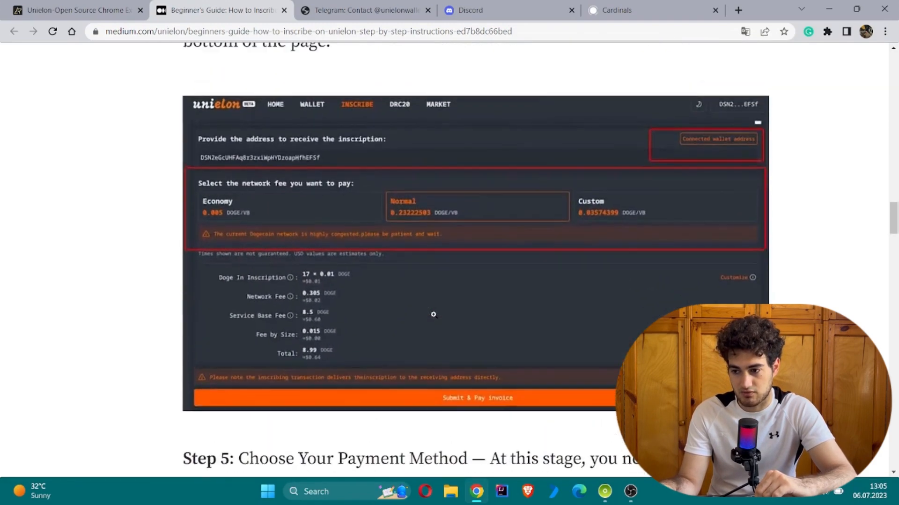
pyautogui.scroll(-3)
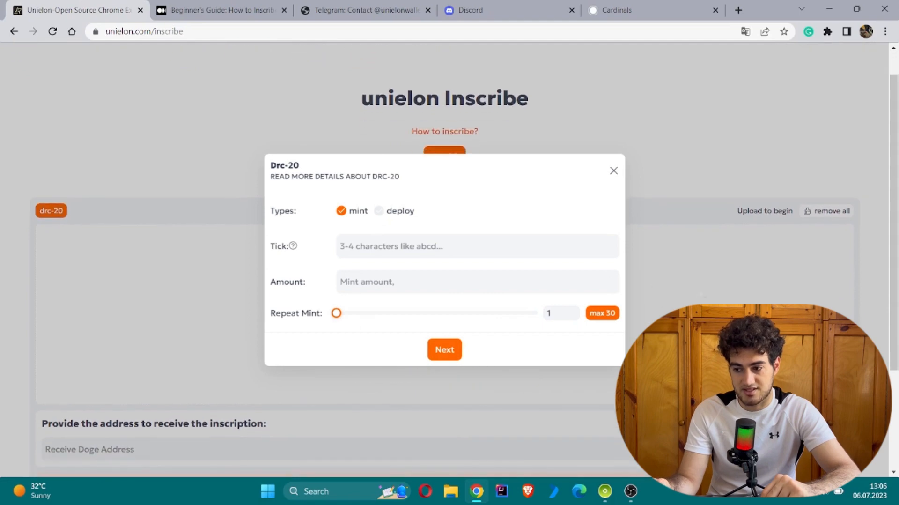
pyautogui.click(614, 171)
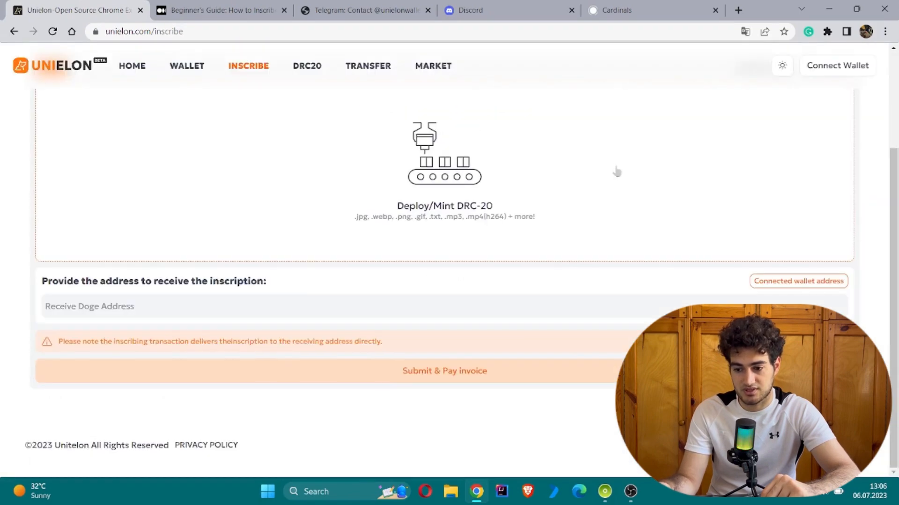
pyautogui.click(218, 10)
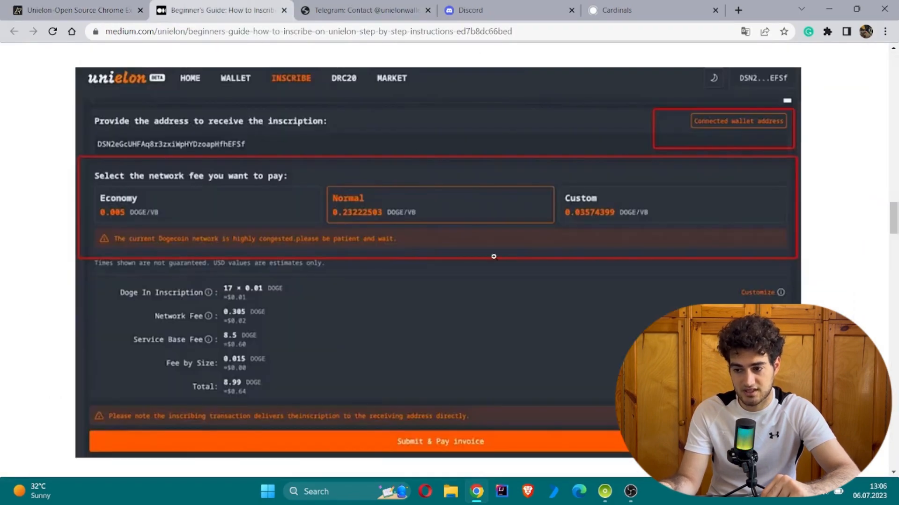
# Scroll the guide back to Step 2, then through Step 5 payment to the Congratulations section.
pyautogui.scroll(-3)
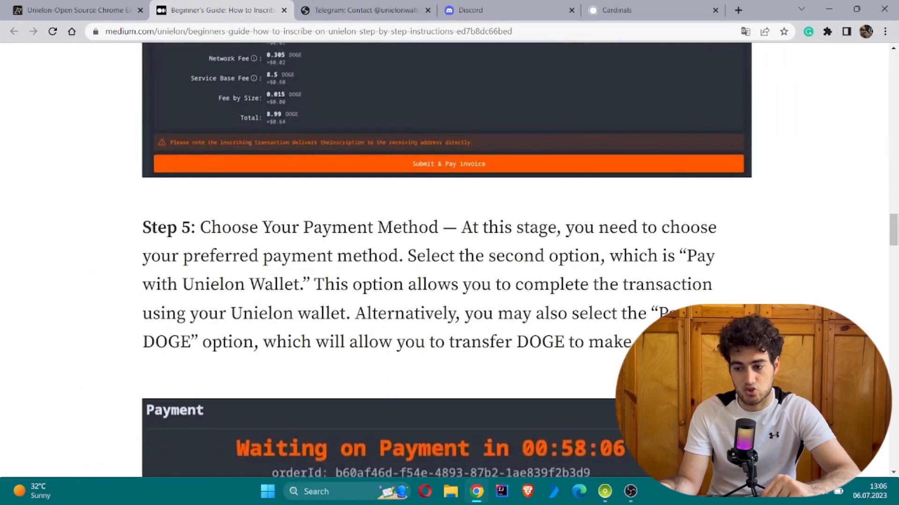
pyautogui.scroll(3)
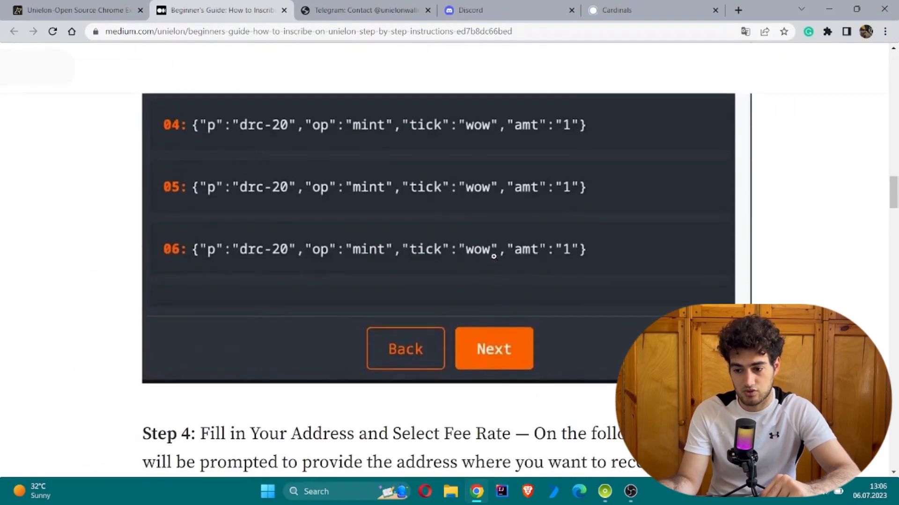
pyautogui.scroll(3)
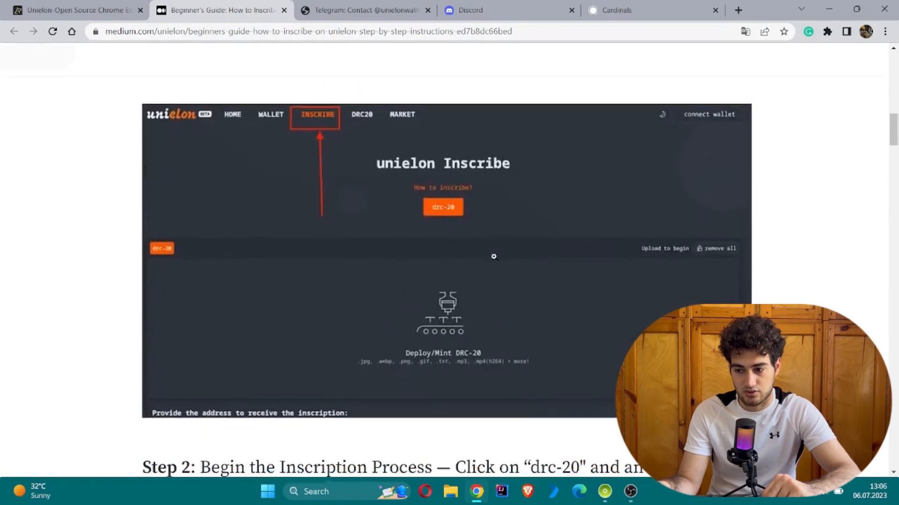
pyautogui.scroll(3)
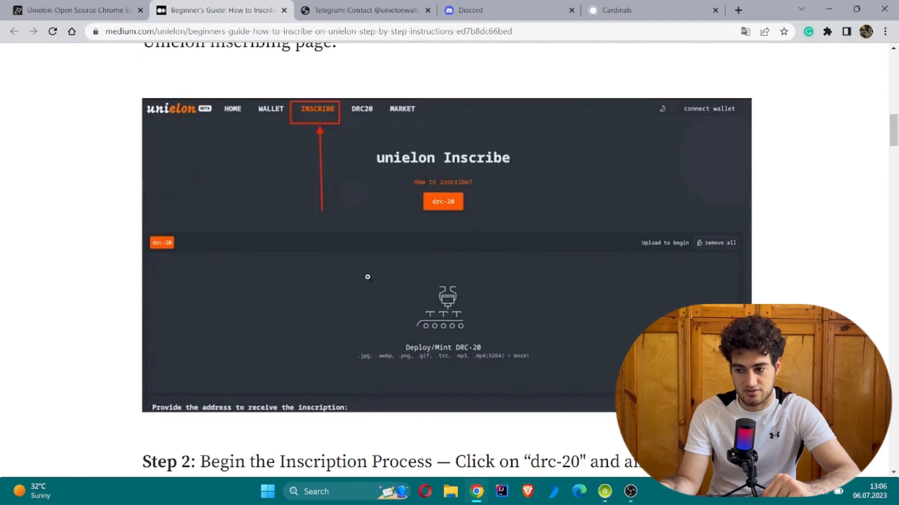
pyautogui.scroll(-3)
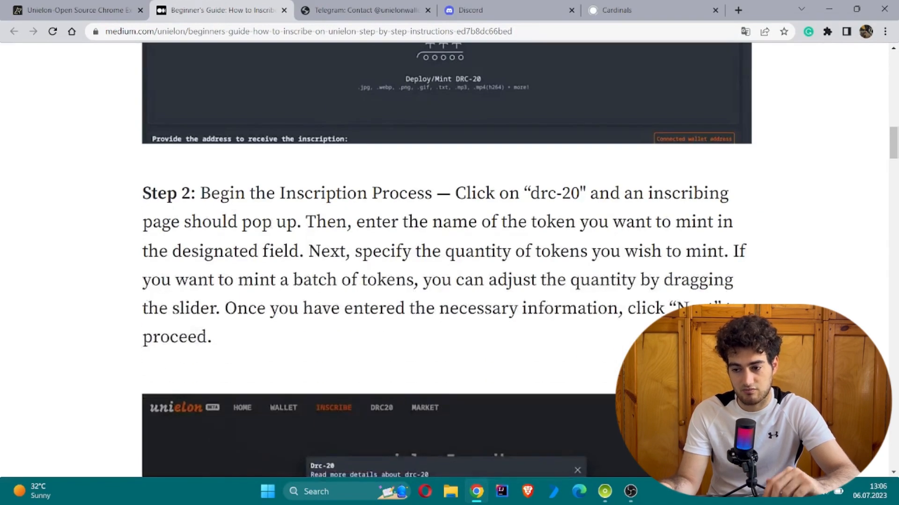
pyautogui.scroll(-3)
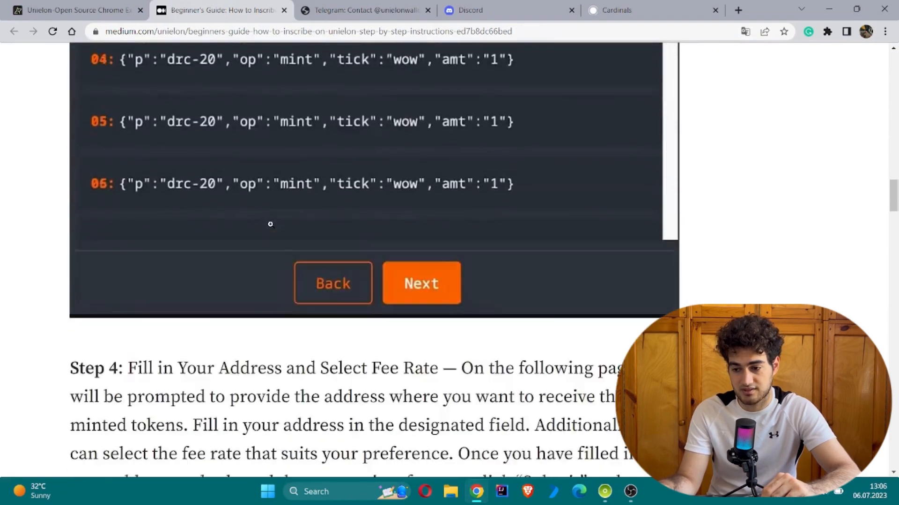
pyautogui.scroll(-3)
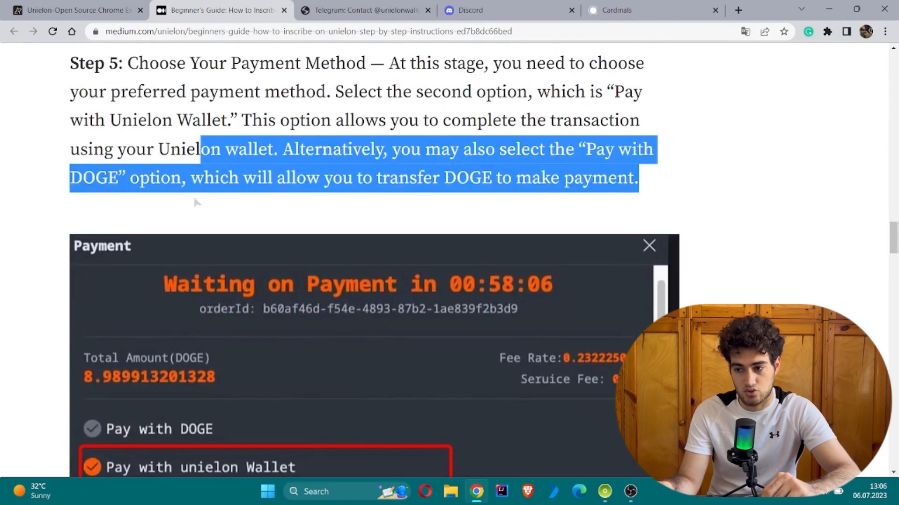
pyautogui.scroll(-3)
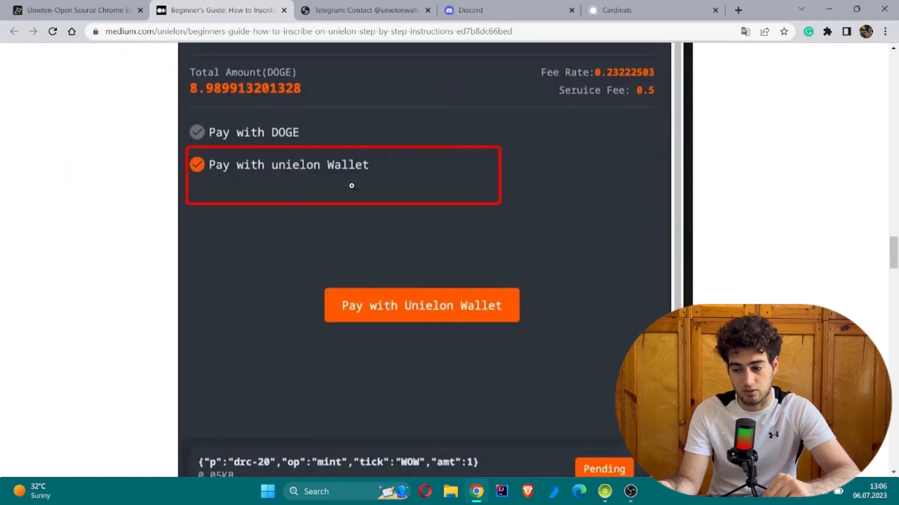
pyautogui.scroll(-3)
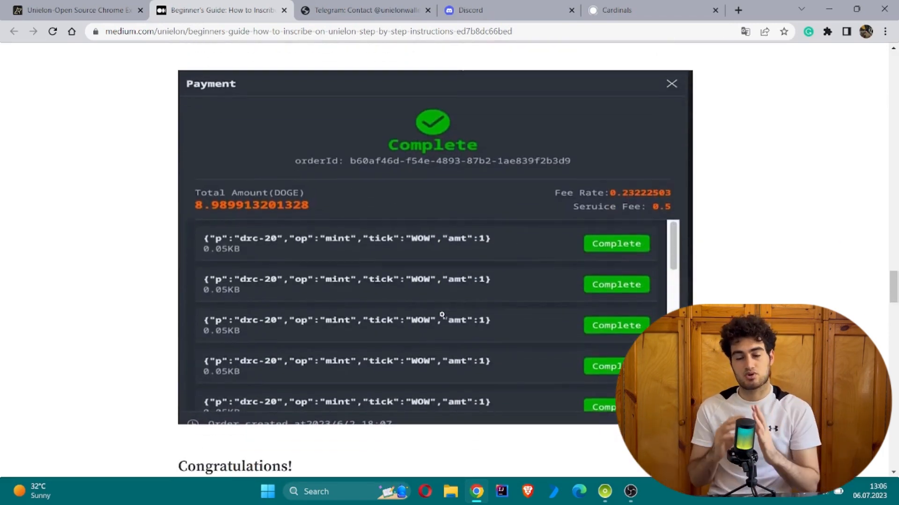
pyautogui.scroll(-3)
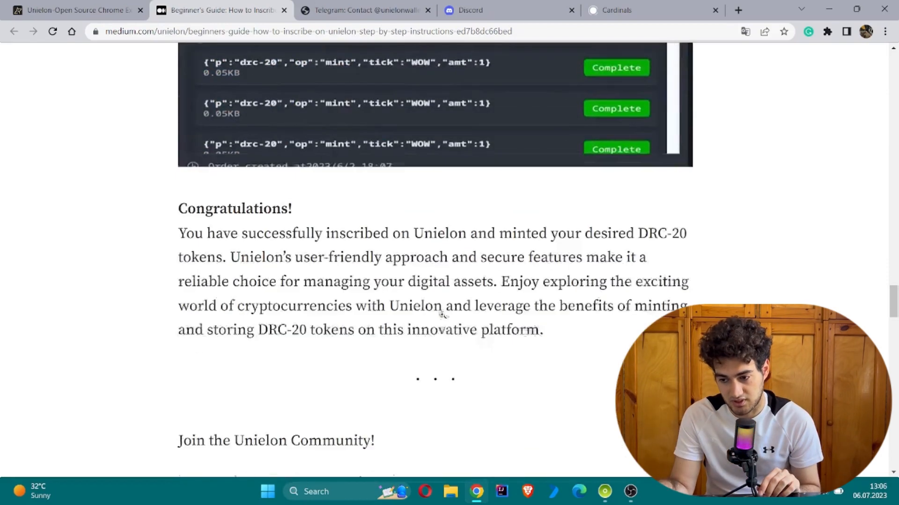
pyautogui.scroll(3)
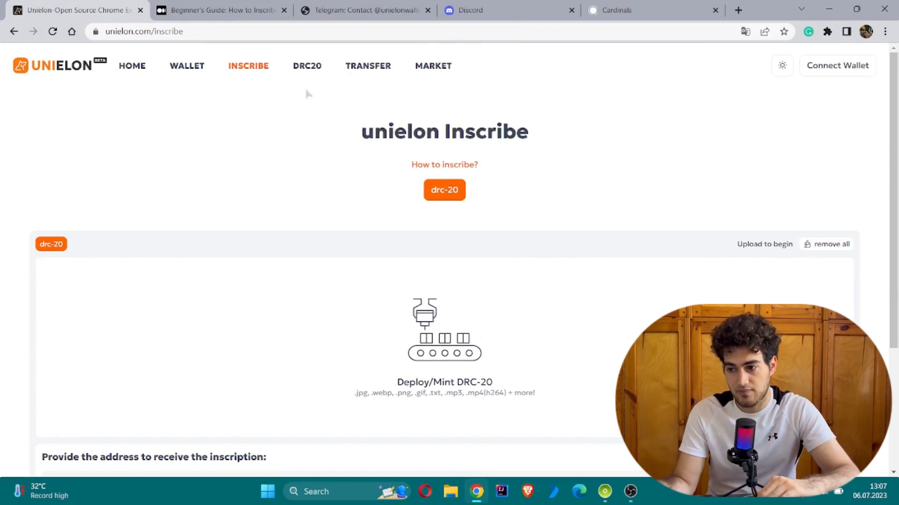
# Open the DRC20 explorer and scroll its token list of progress, holders and transactions.
pyautogui.click(307, 65)
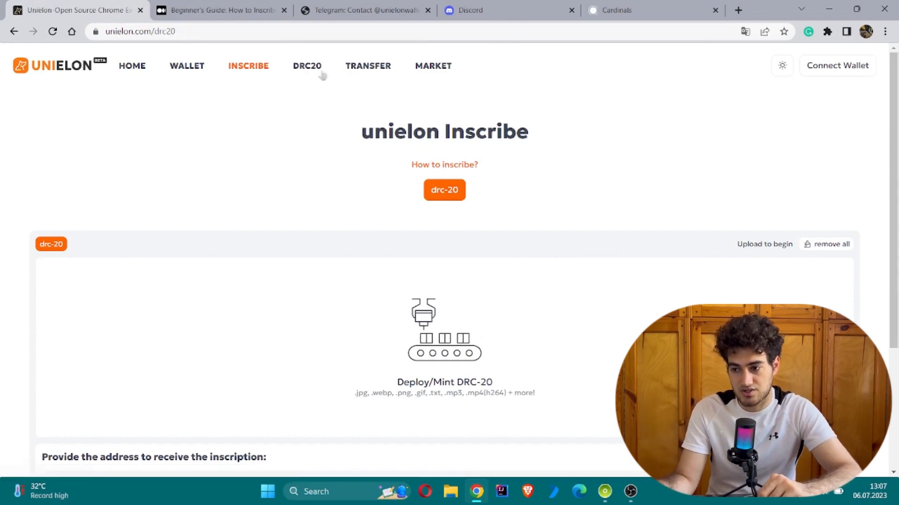
pyautogui.click(307, 66)
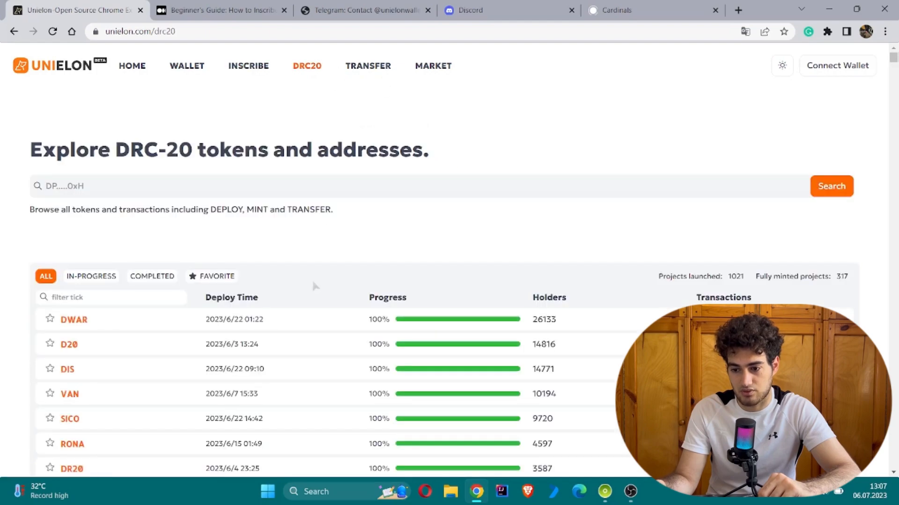
pyautogui.scroll(-3)
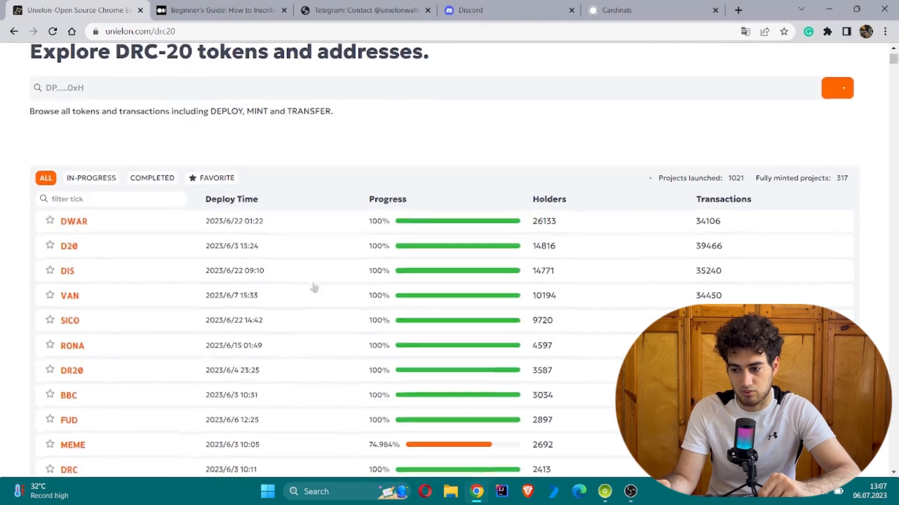
pyautogui.scroll(3)
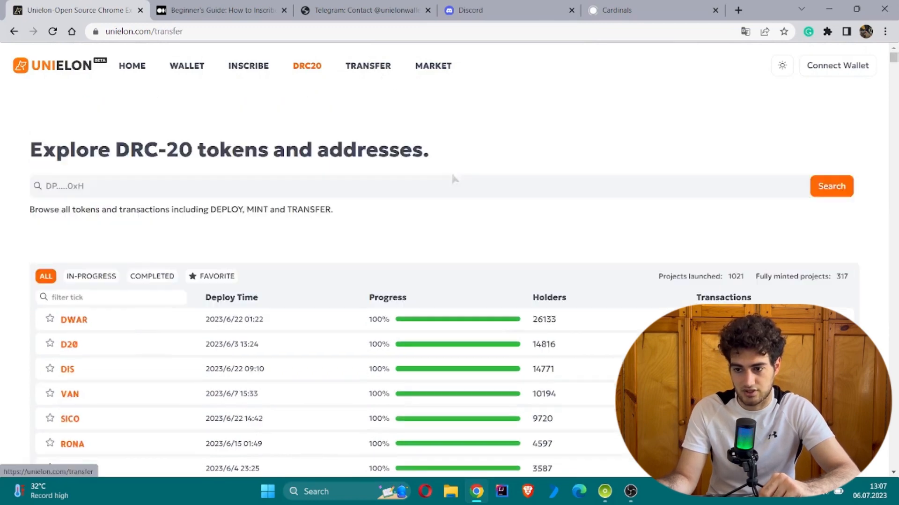
# View the TRANSFER and MARKET pages, then switch to the Unielon Telegram group tab.
pyautogui.click(368, 66)
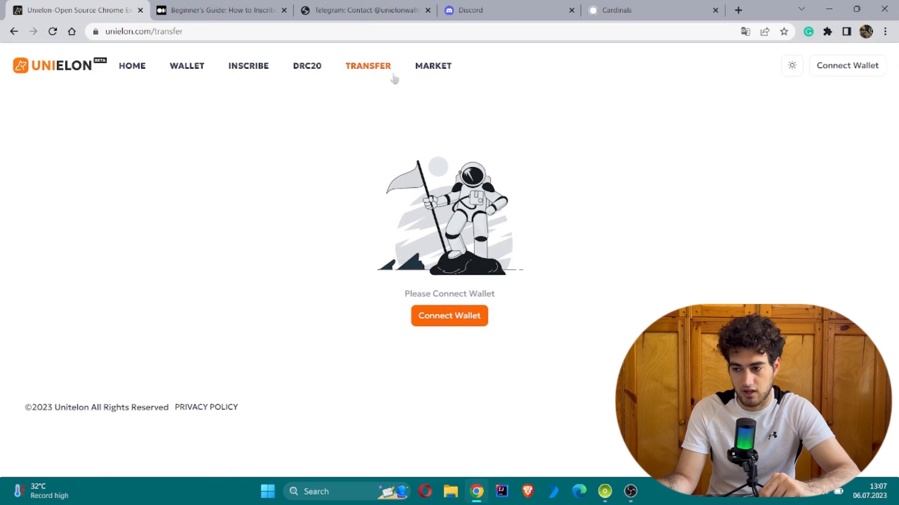
pyautogui.click(433, 66)
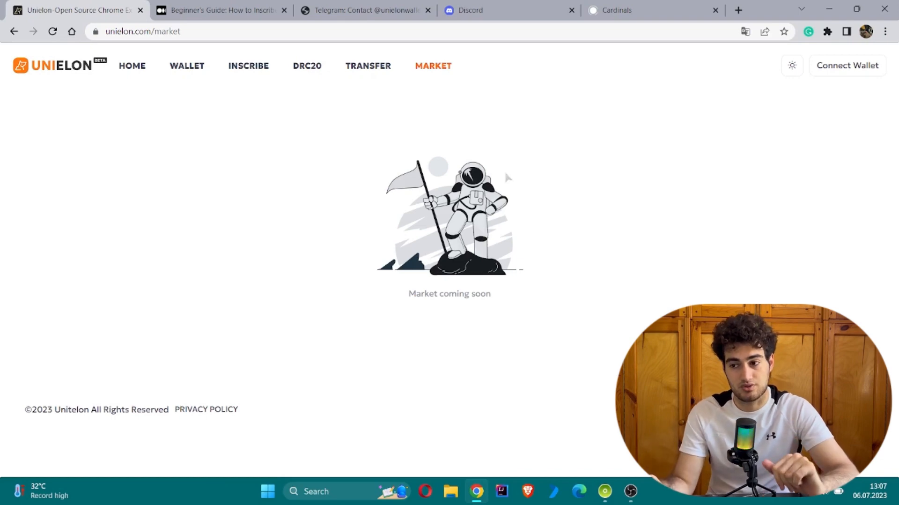
pyautogui.click(365, 9)
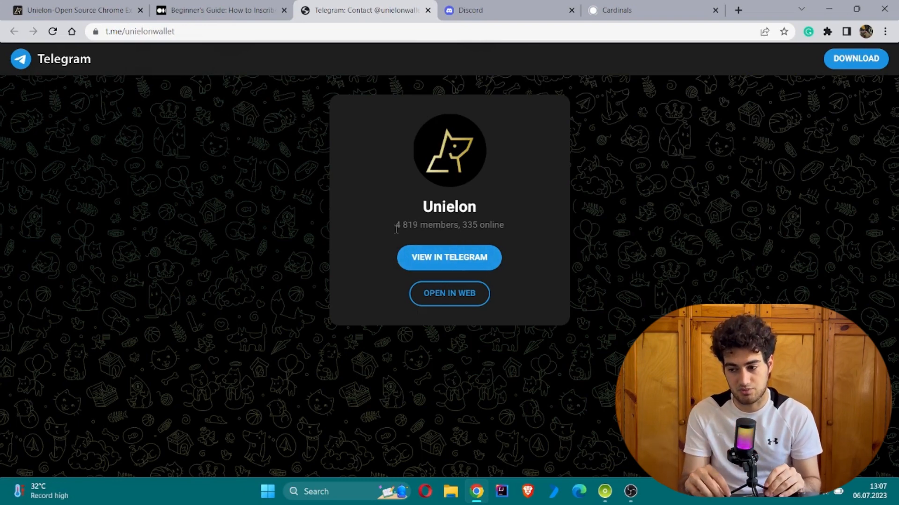
pyautogui.moveTo(368, 227)
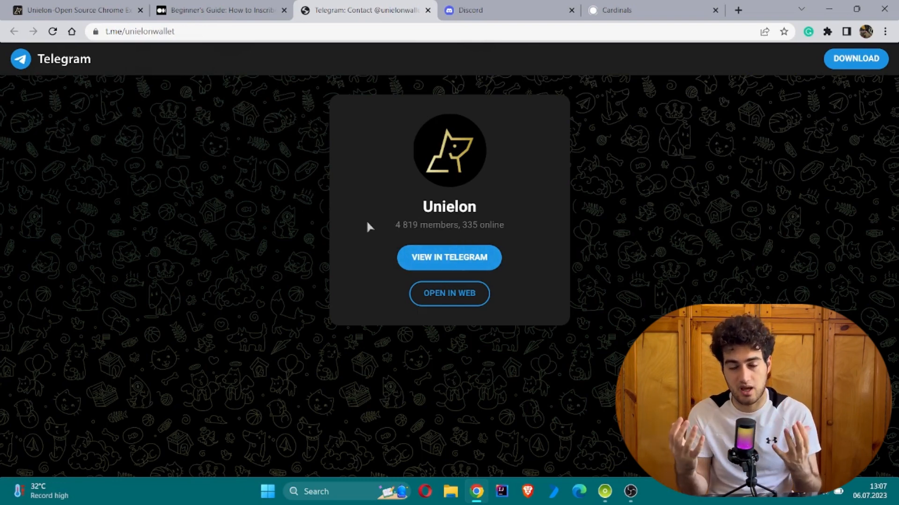